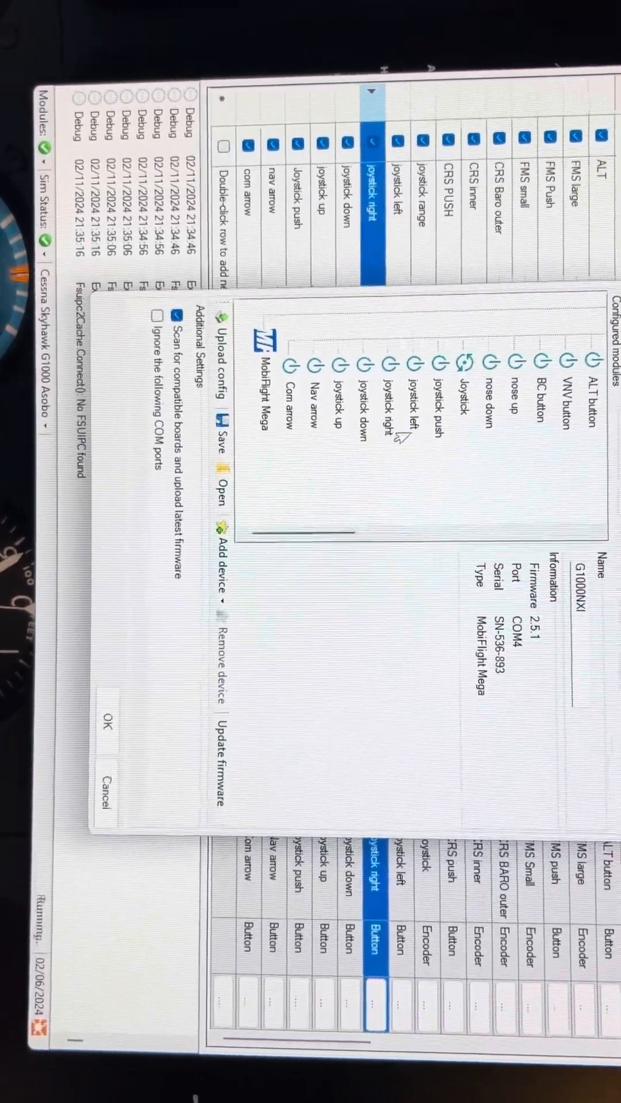
Step: Confirm the G1000NXI module device settings with OK and return to the input configs list
left_click(442, 399)
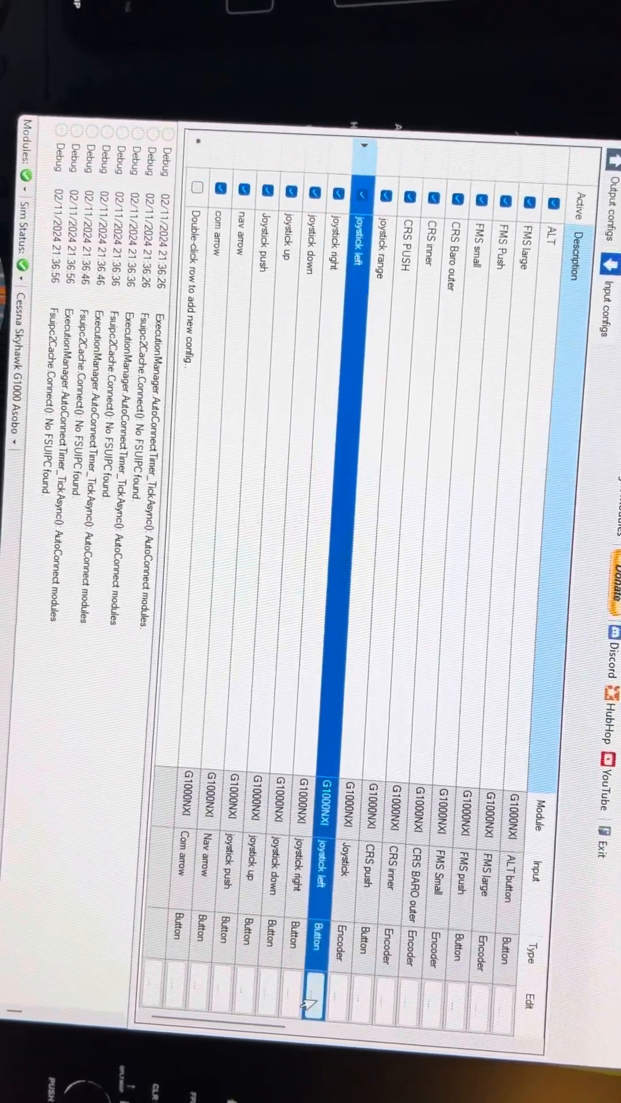
Step: Open the joystick left input configuration, mapped to the AS1000_MFD_JOYSTICK_LEFT preset
left_click(313, 993)
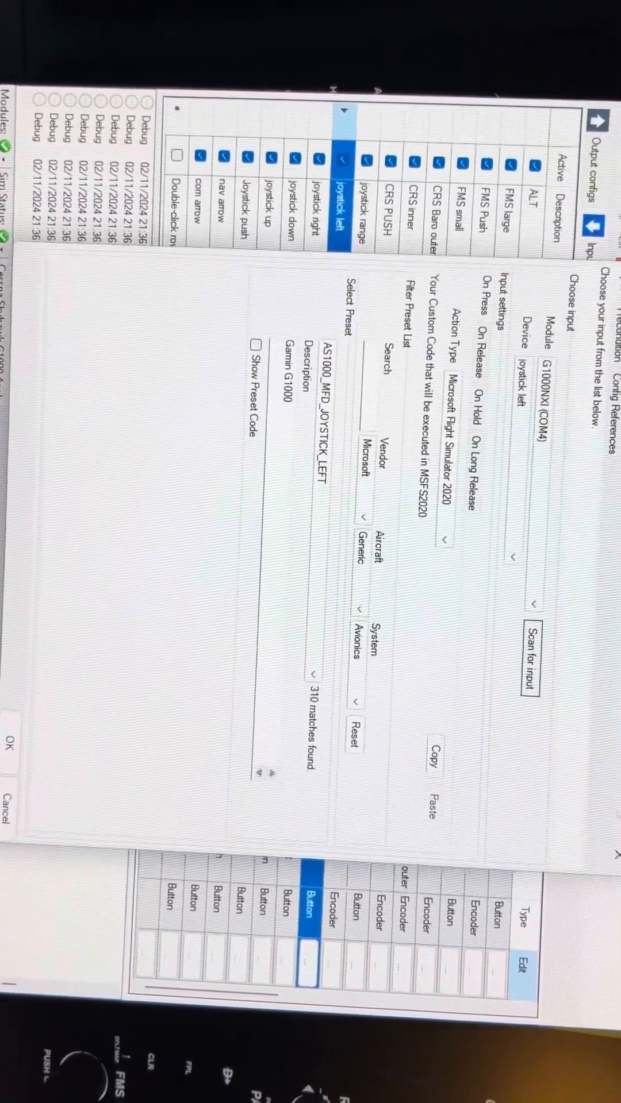